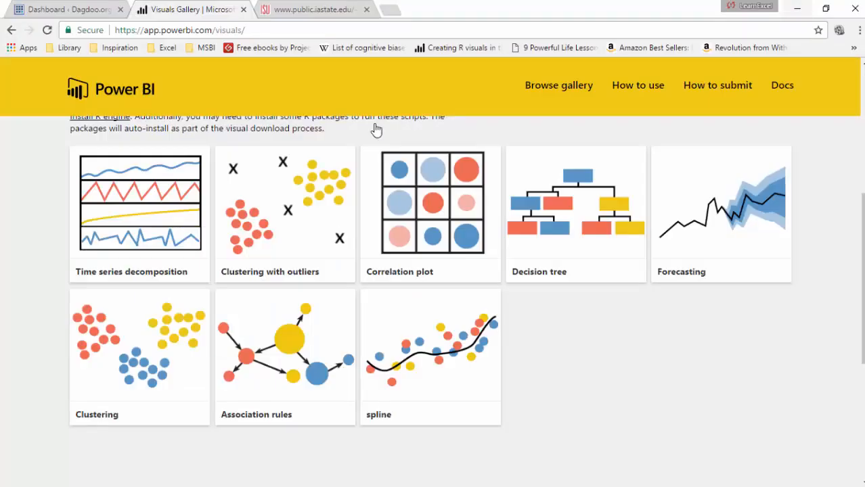
mouse_move(124, 370)
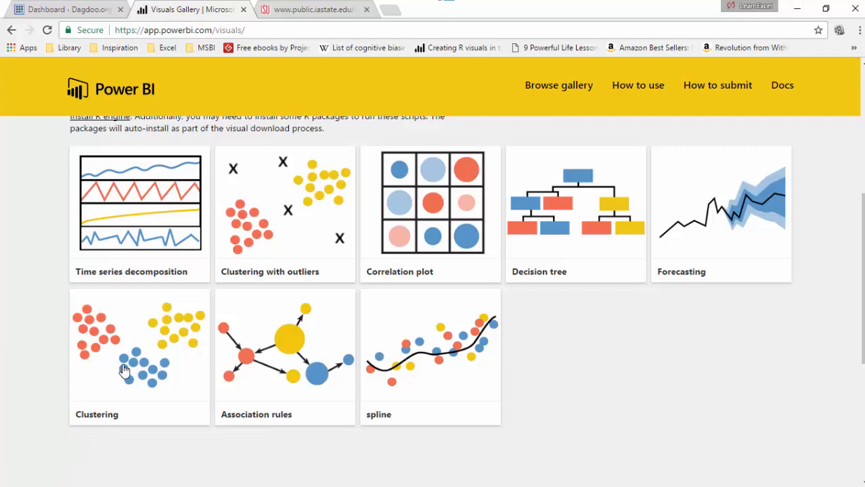
mouse_move(178, 196)
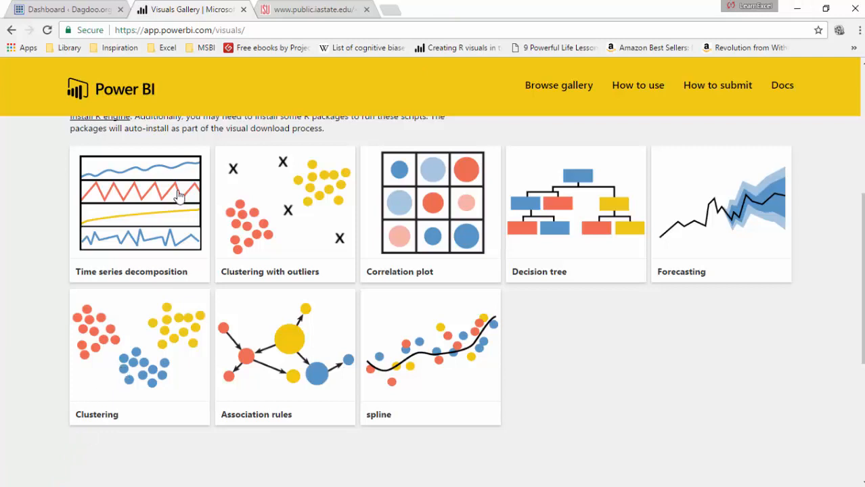
- Switch from the Visuals Gallery to the finished country clustering report in Power BI Desktop
click(318, 11)
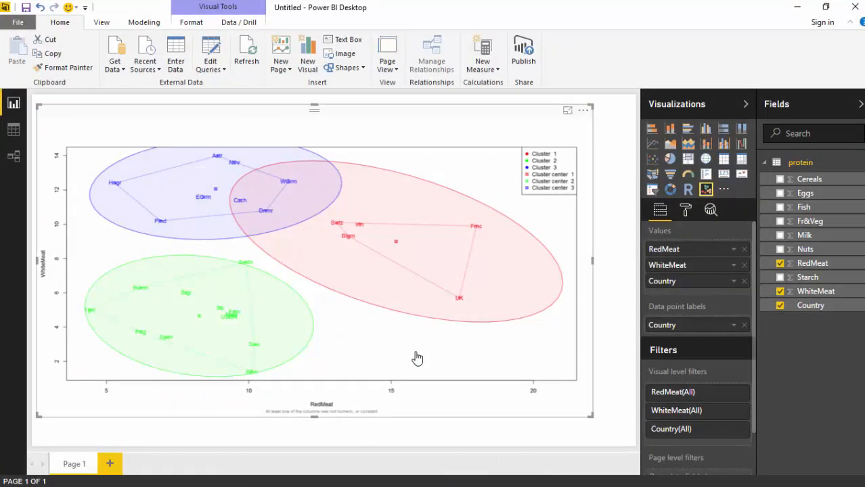
mouse_move(110, 464)
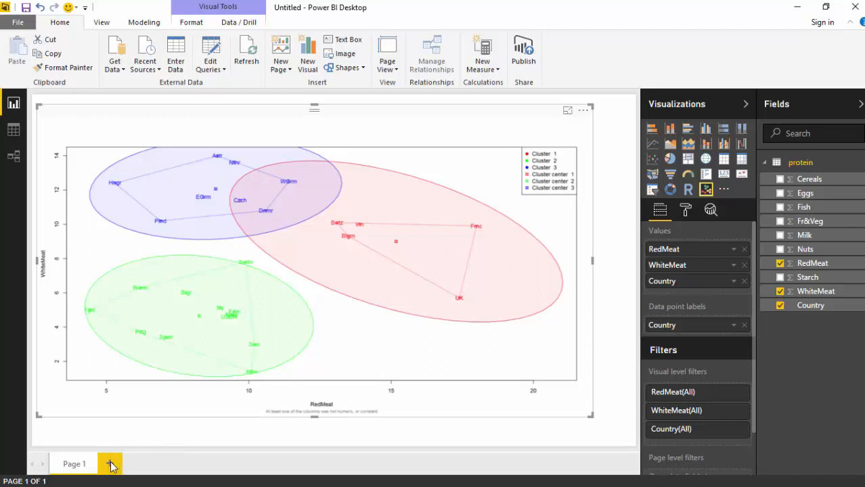
- Add Page 2 with an enlarged Clustering visual and add RedMeat to its values
click(110, 463)
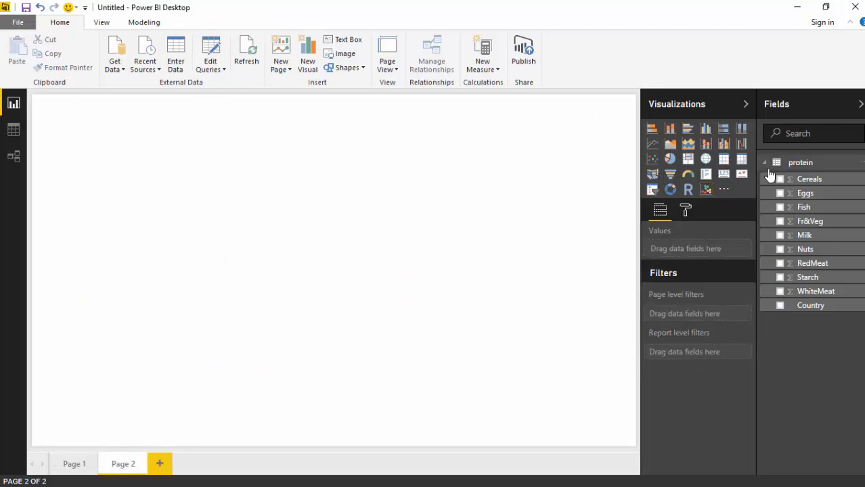
mouse_move(781, 221)
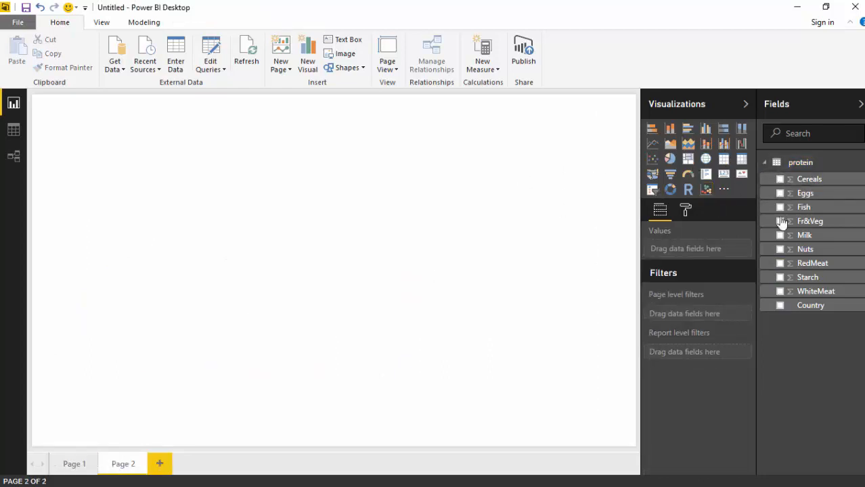
mouse_move(705, 190)
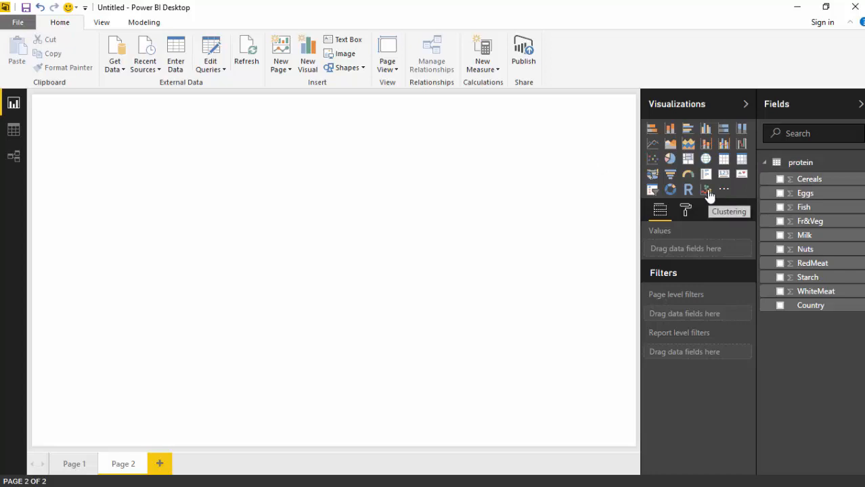
click(705, 190)
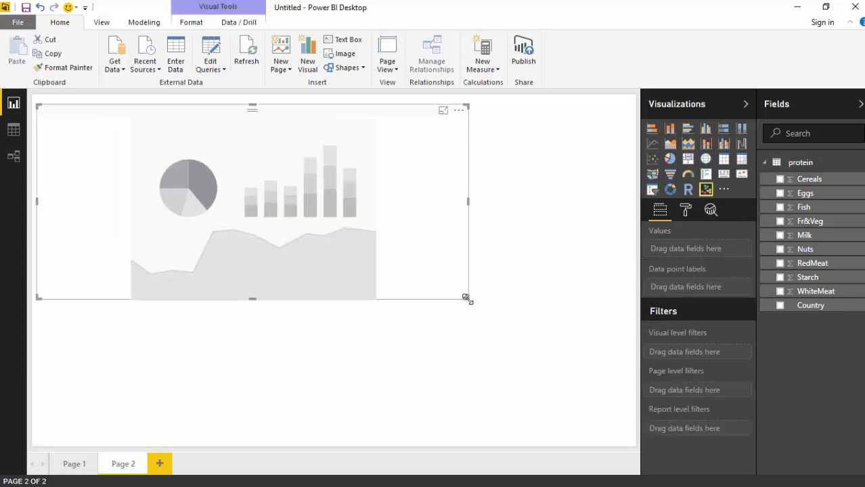
drag(467, 298, 598, 410)
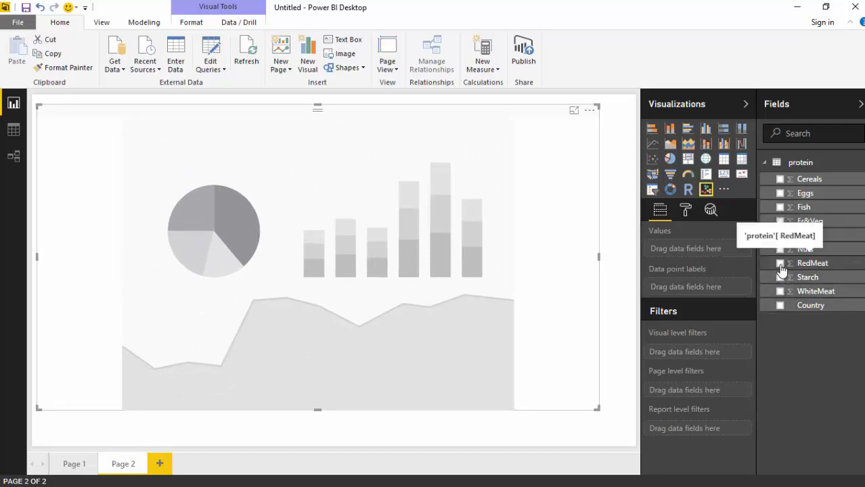
click(779, 262)
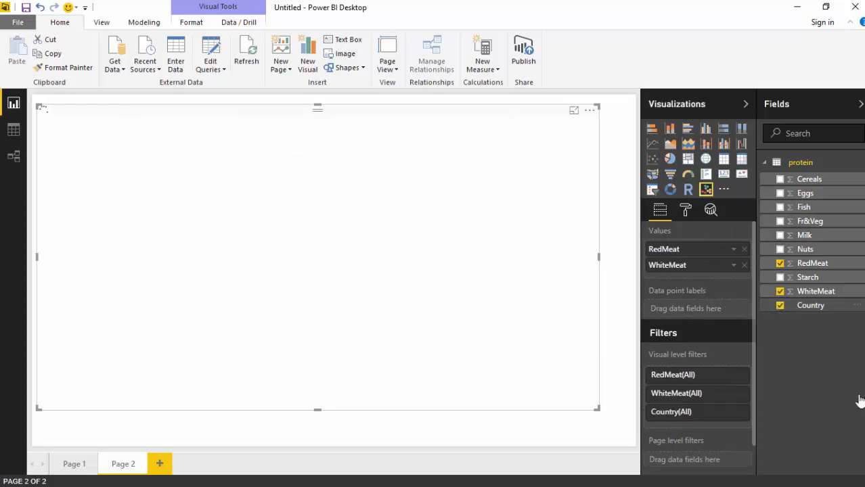
- Tick Country in the Fields pane to add it to the clustering visual
click(780, 305)
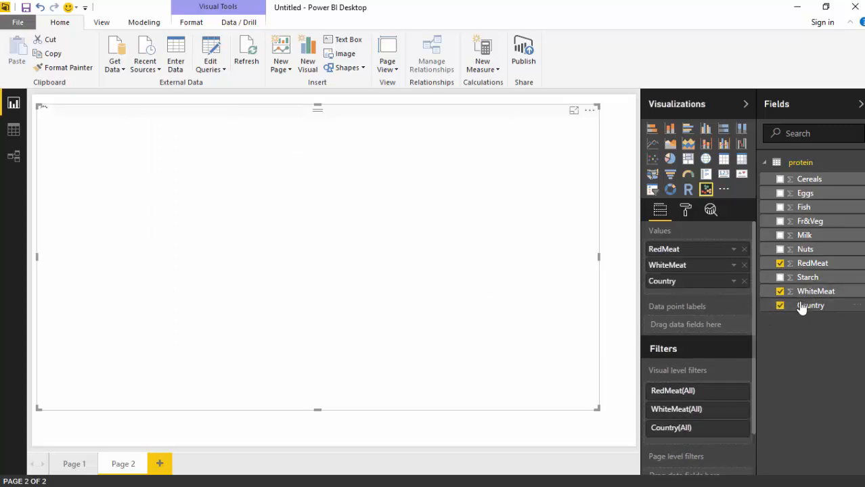
mouse_move(812, 305)
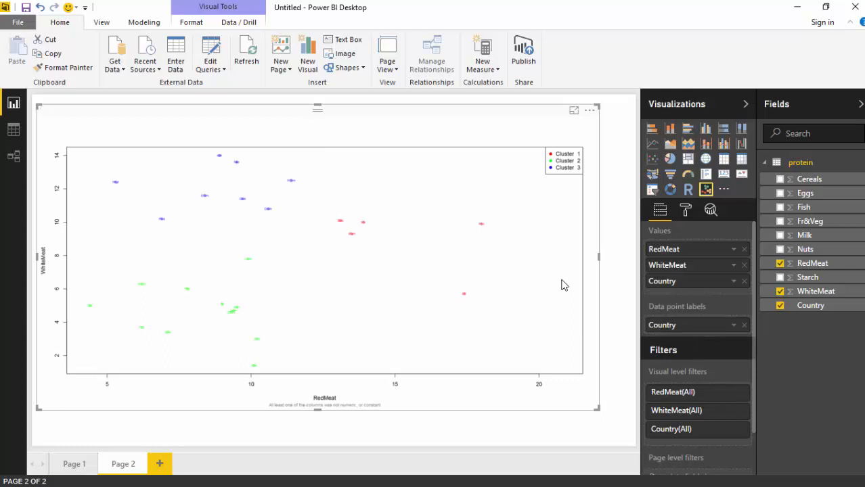
mouse_move(340, 282)
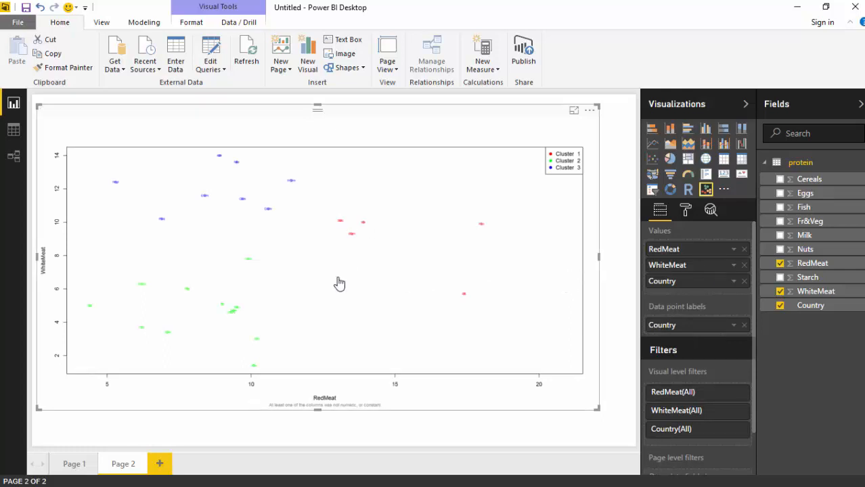
mouse_move(329, 198)
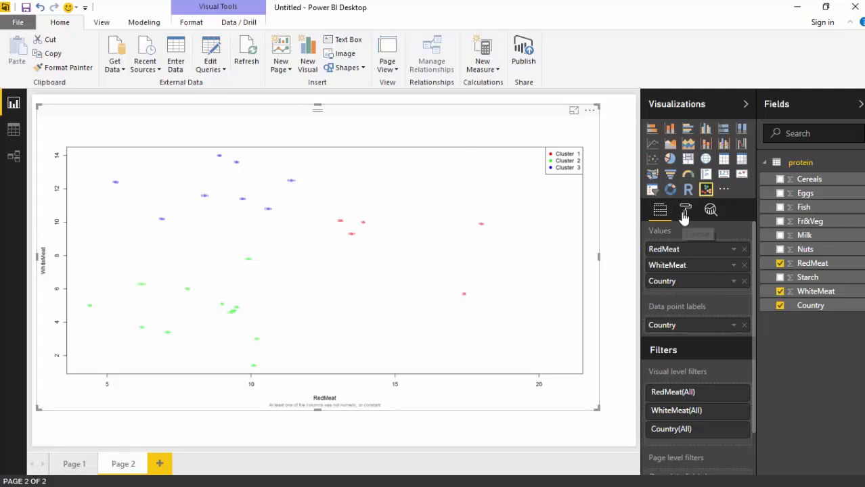
- Turn Points labels on in the Format pane and expand its settings
click(684, 209)
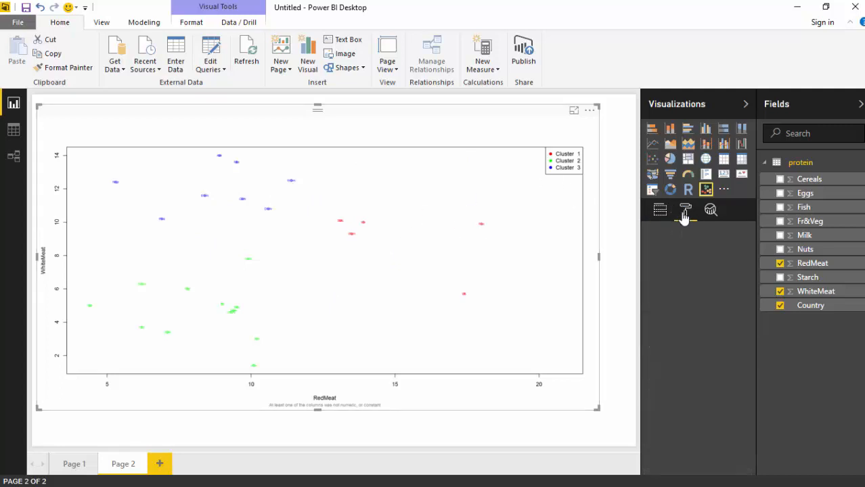
click(684, 210)
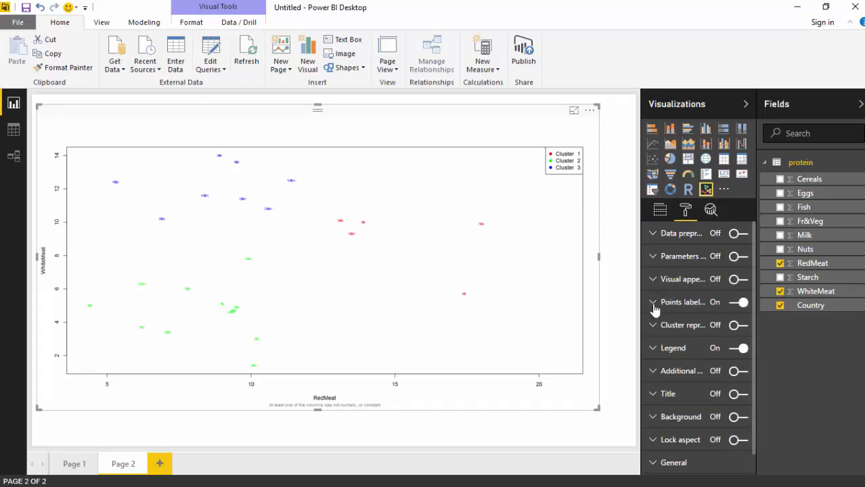
click(653, 303)
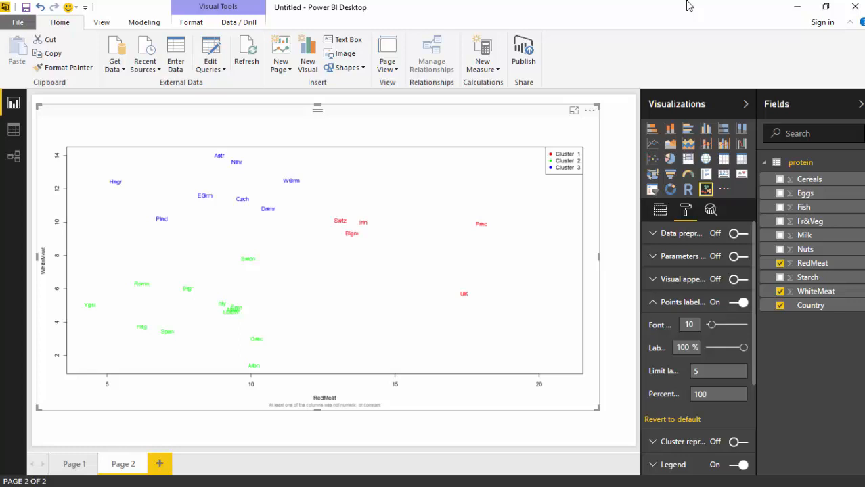
mouse_move(697, 269)
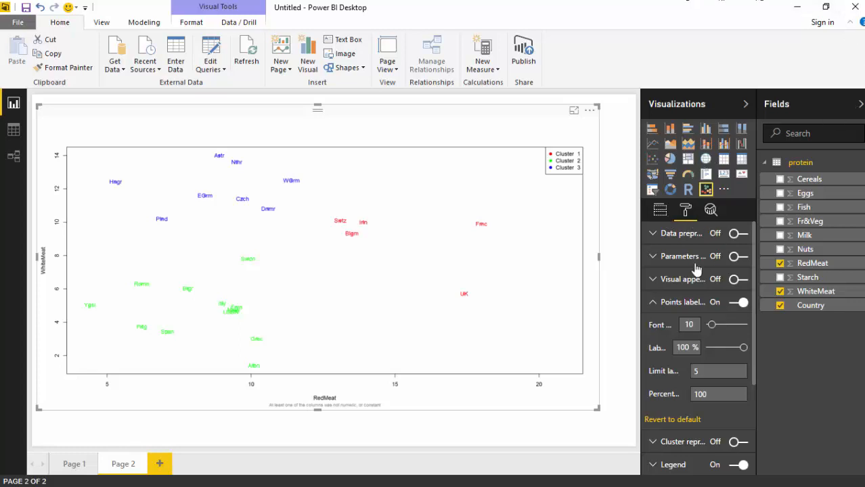
mouse_move(653, 262)
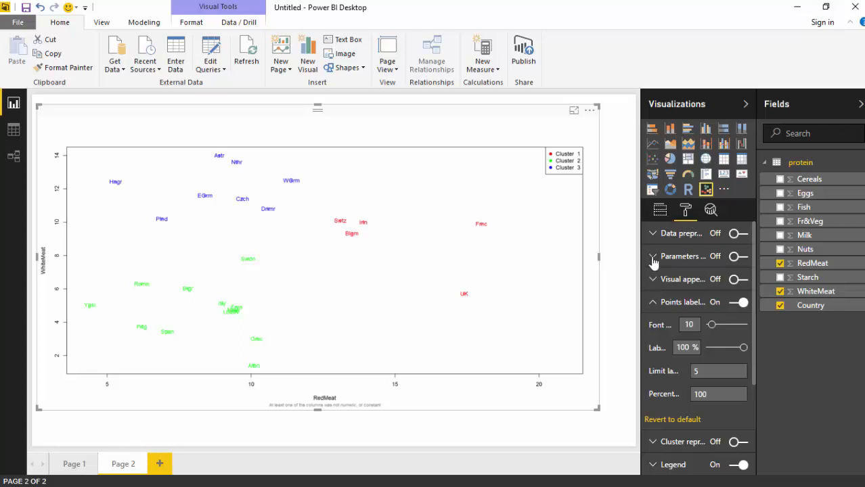
mouse_move(743, 291)
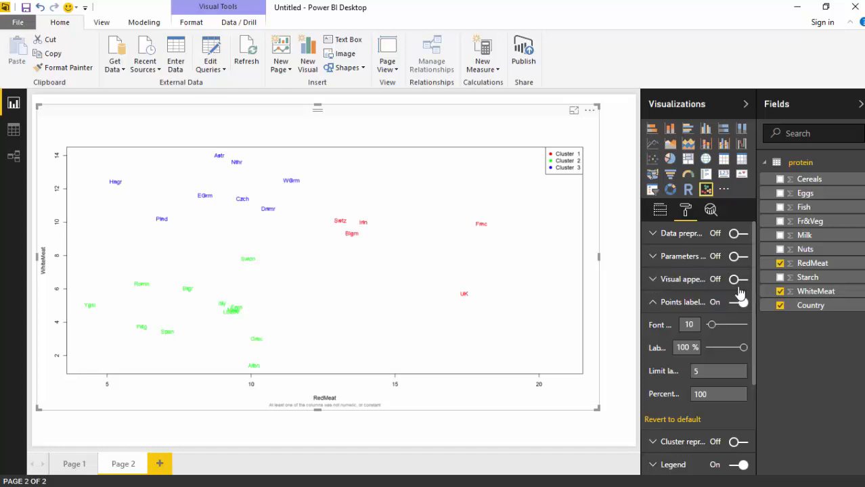
- Turn Visual appearance on and switch Draw ellipses on
click(738, 280)
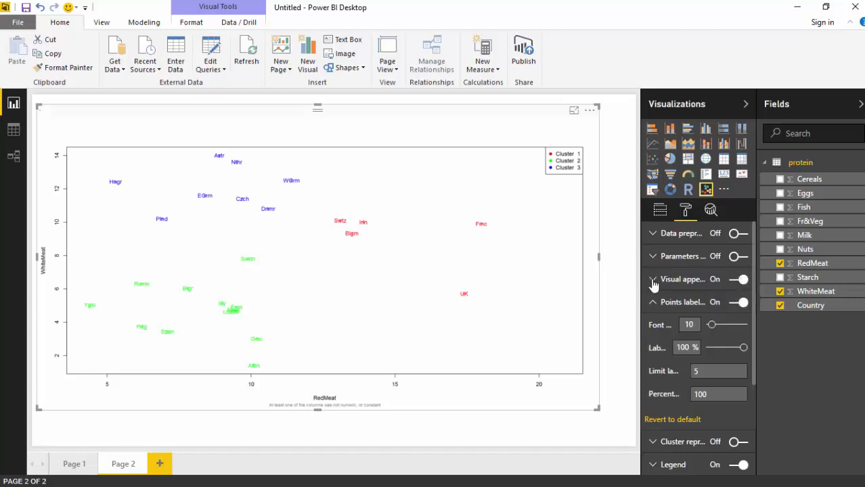
click(652, 279)
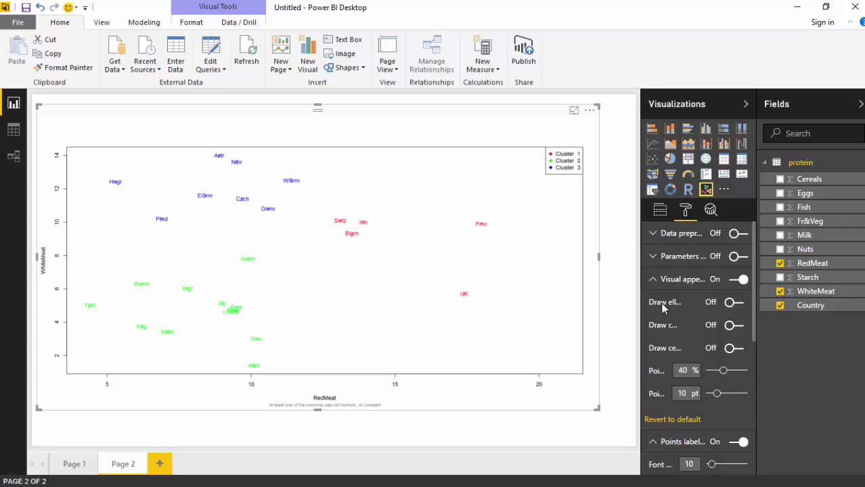
click(733, 302)
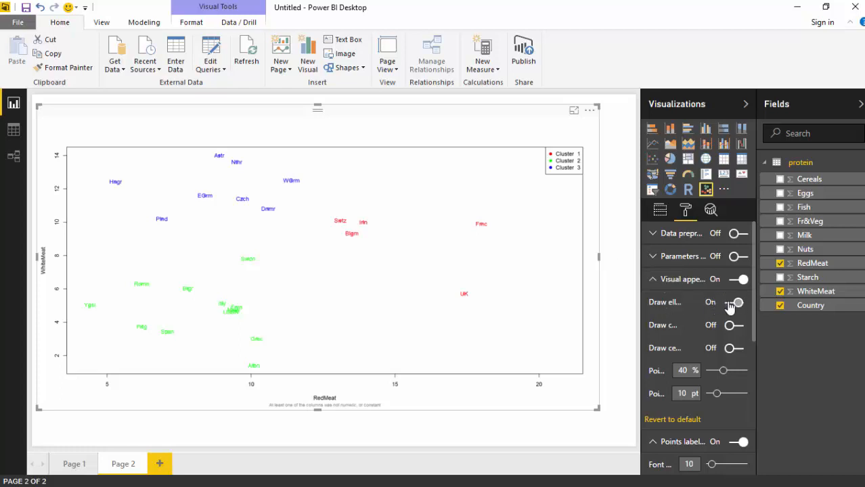
click(734, 302)
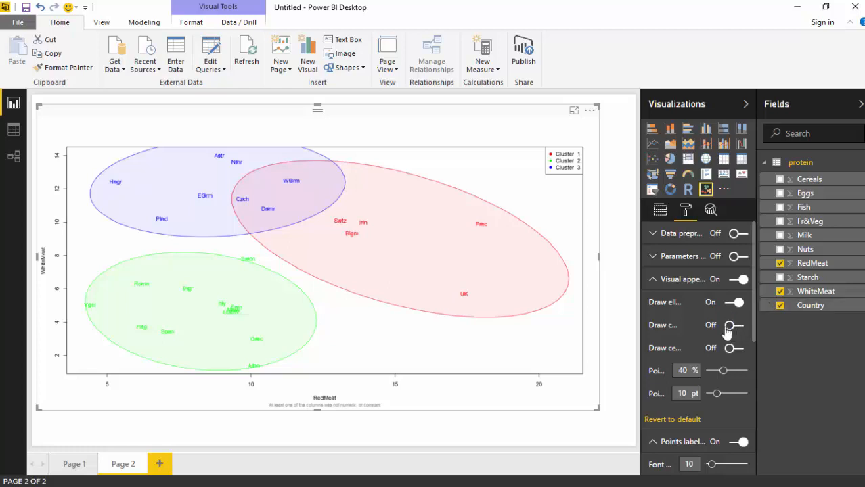
mouse_move(663, 333)
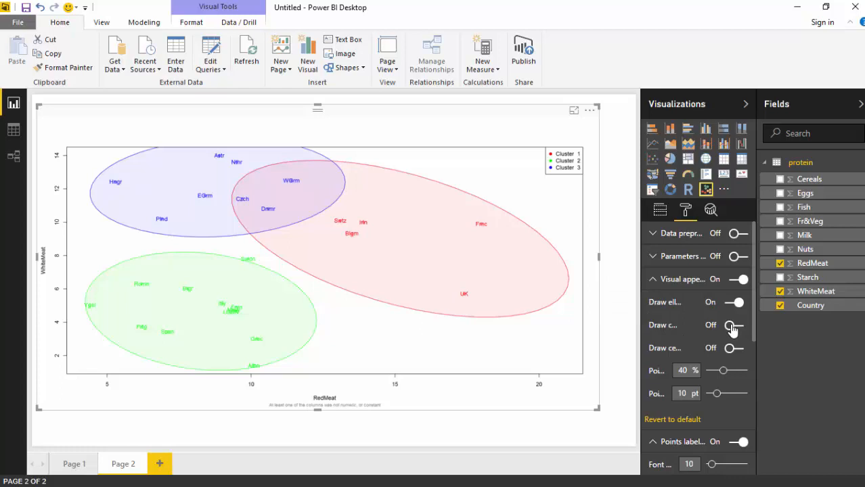
- Switch Draw convex hull on in Visual appearance
click(733, 325)
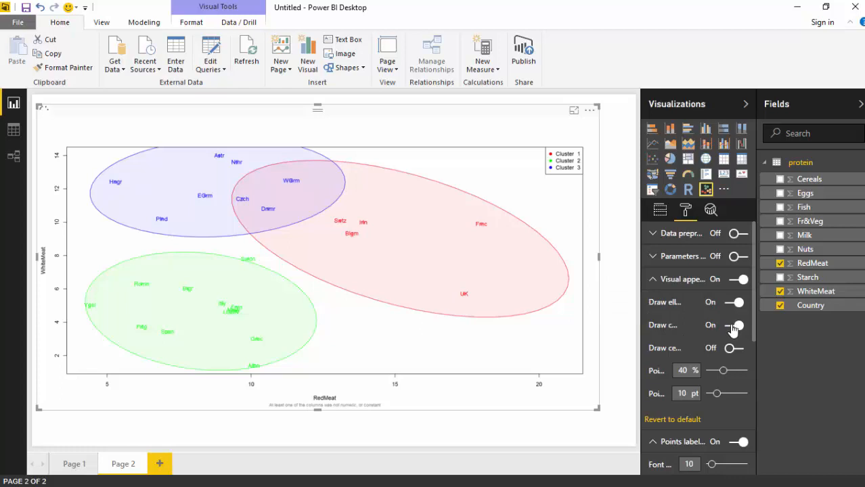
click(736, 325)
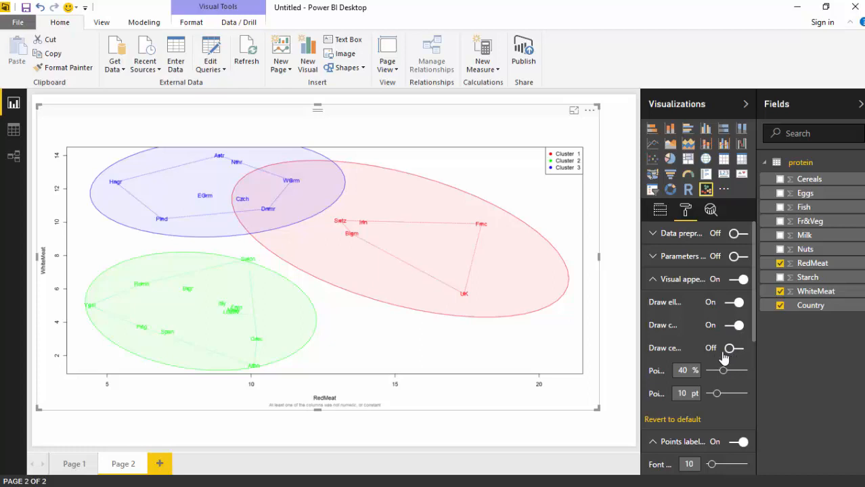
mouse_move(734, 350)
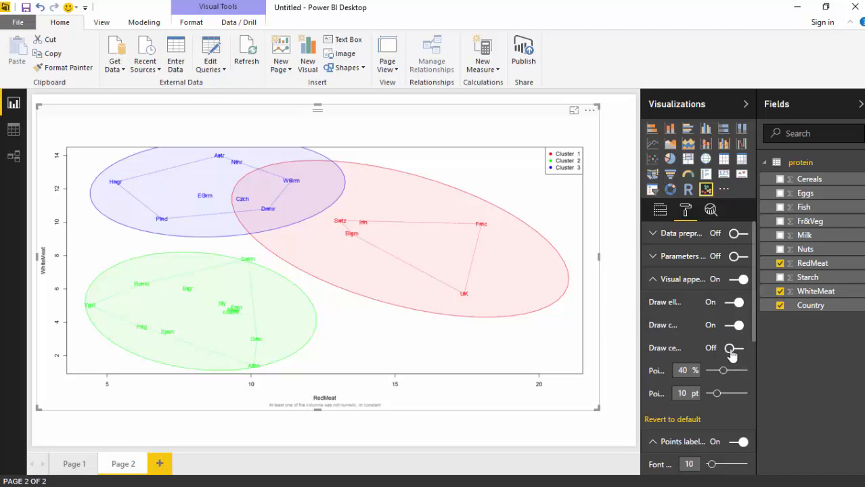
- Switch Draw centroids on in Visual appearance
click(734, 348)
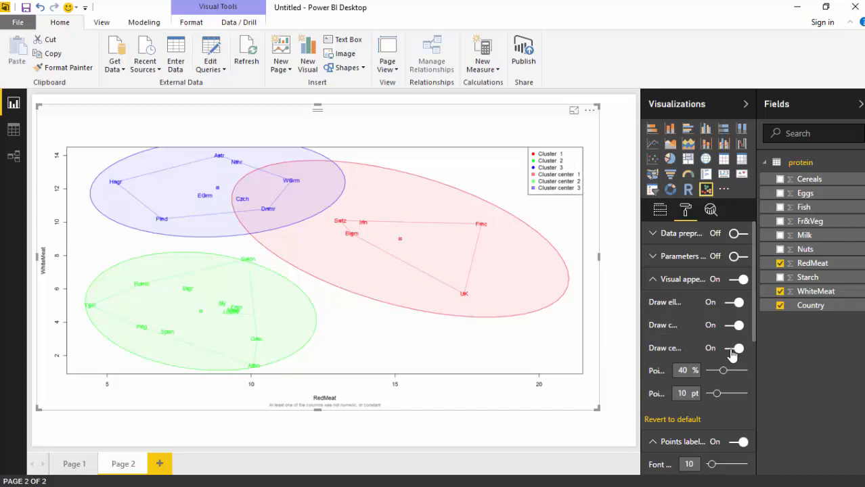
mouse_move(398, 248)
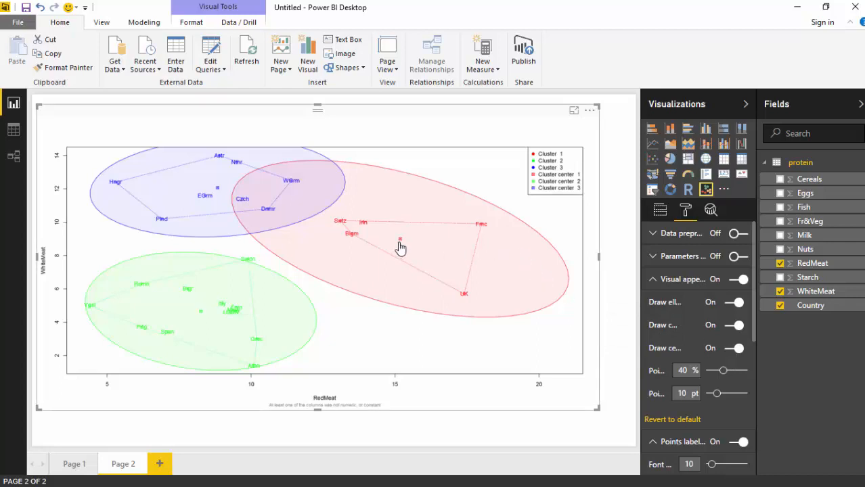
mouse_move(219, 203)
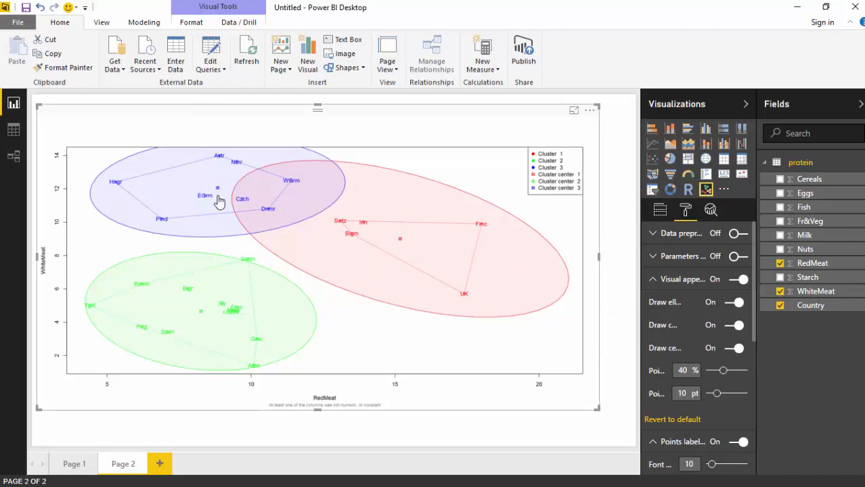
mouse_move(532, 313)
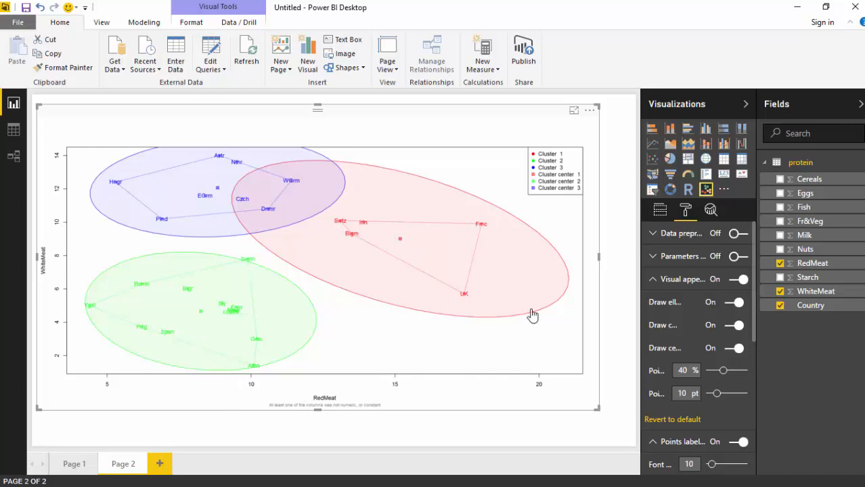
mouse_move(629, 354)
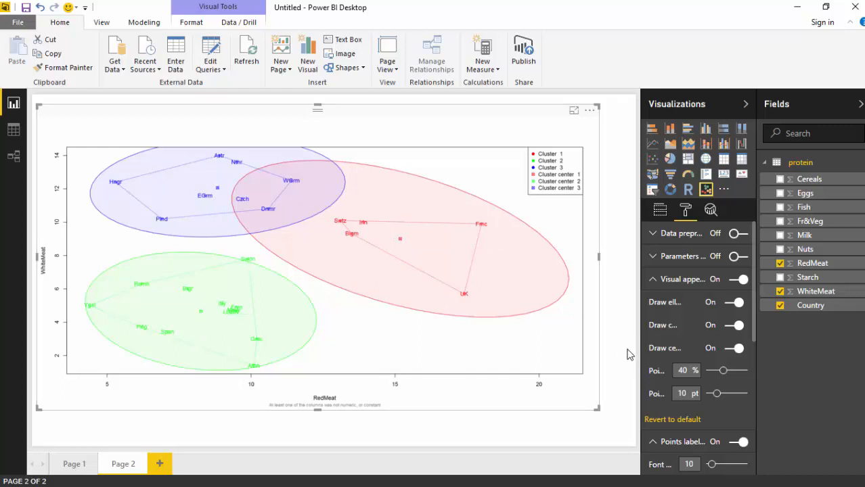